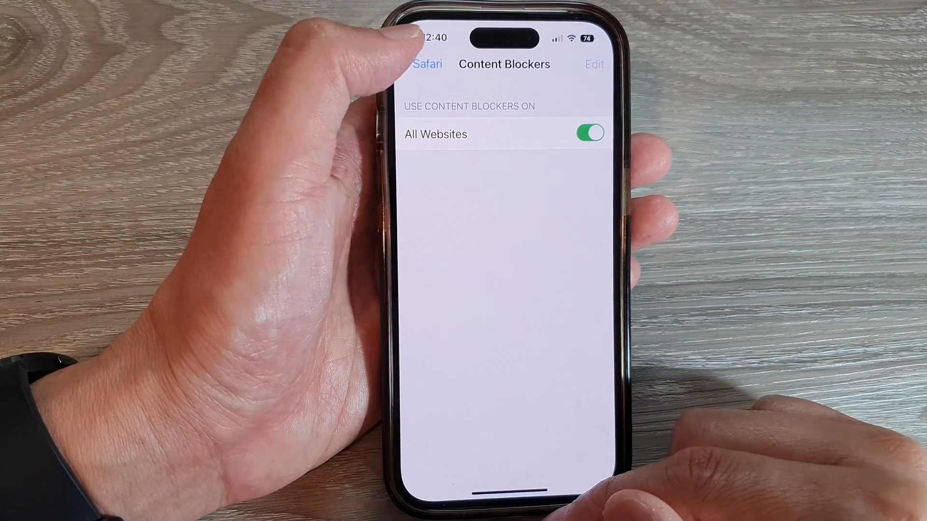
Leave the Content Blockers page and go to the iPhone home screen
left_click(427, 64)
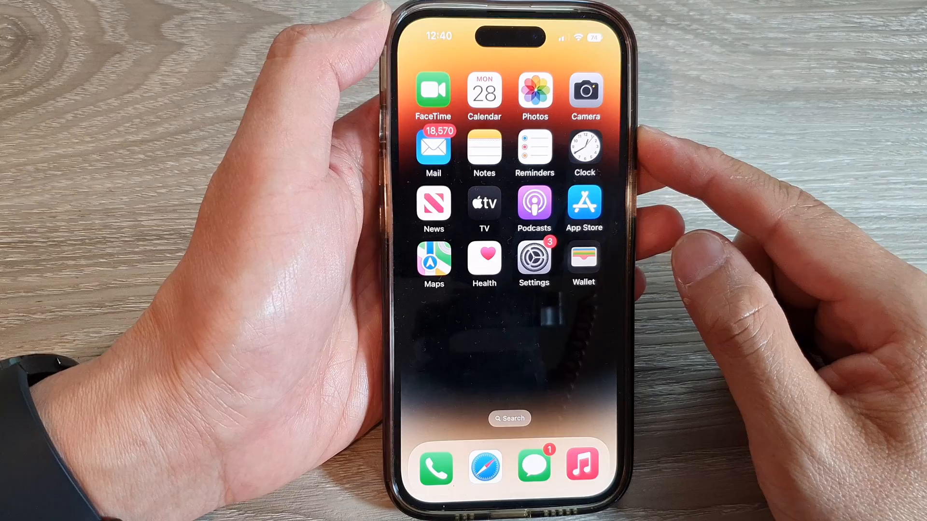
Reopen Settings and navigate through Safari to its Content Blockers page
left_click(533, 262)
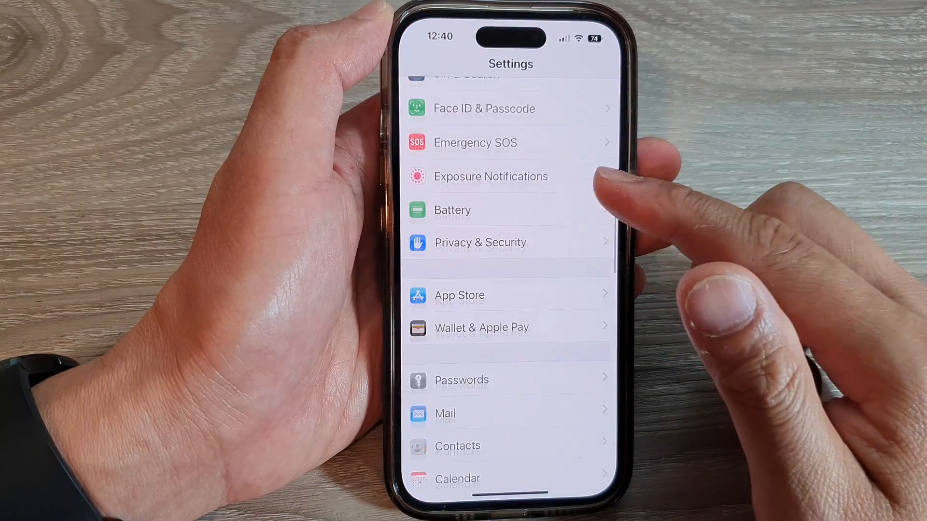
scroll("down", 3)
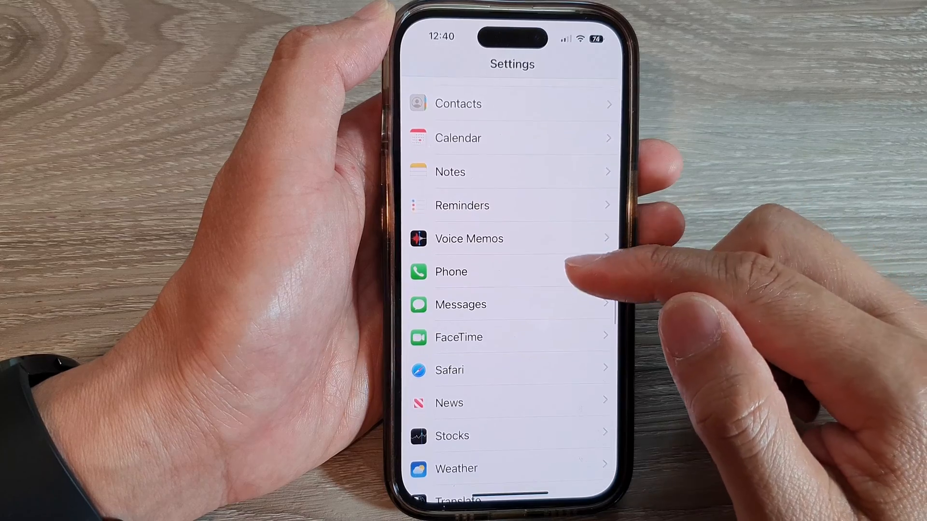
left_click(449, 369)
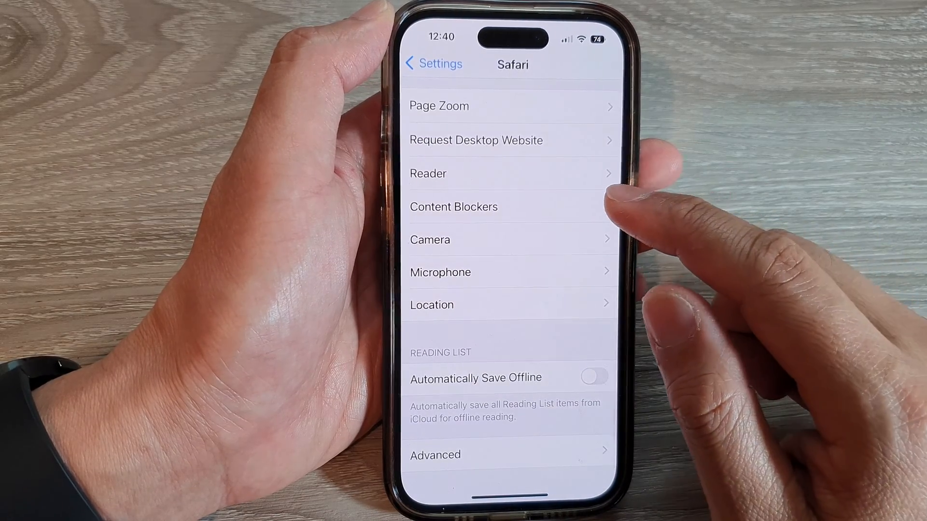
left_click(454, 206)
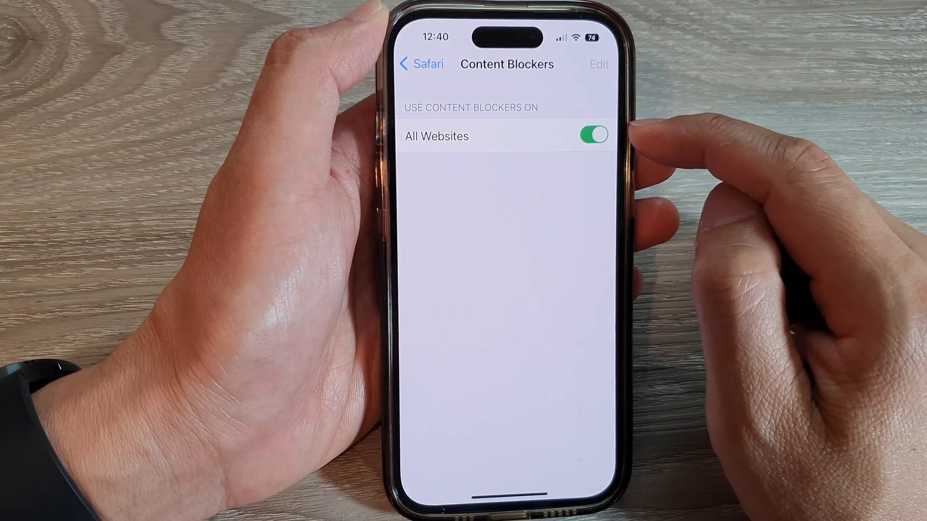
Toggle content blocking for All Websites off then on, and back out to the main Settings list
left_click(593, 136)
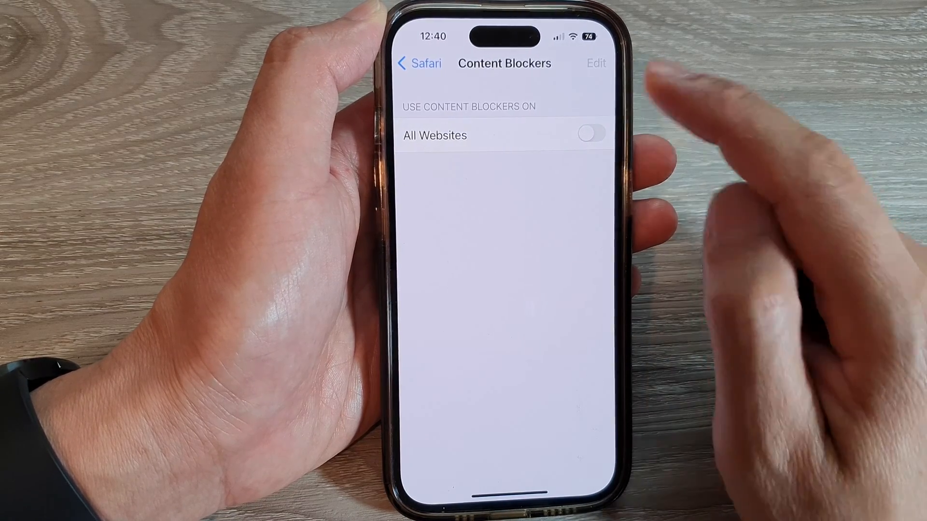
left_click(592, 135)
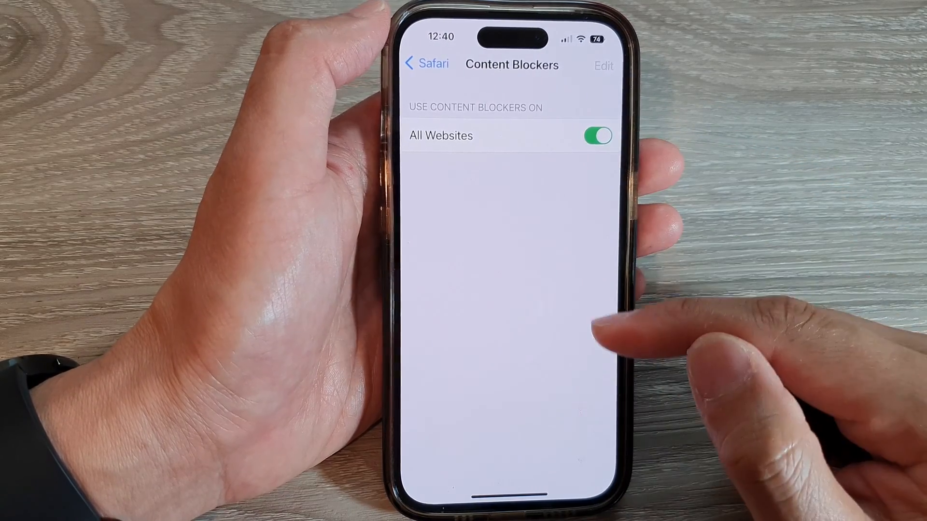
left_click(427, 64)
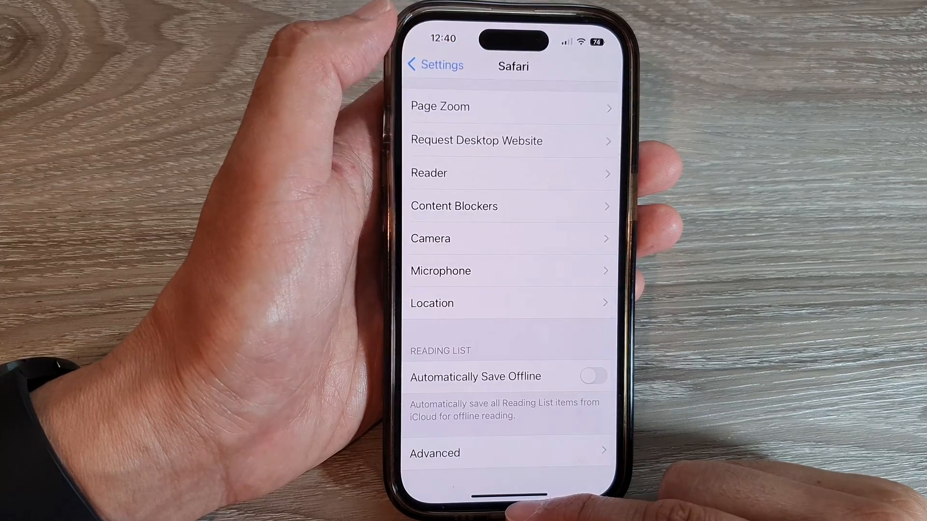
left_click(435, 65)
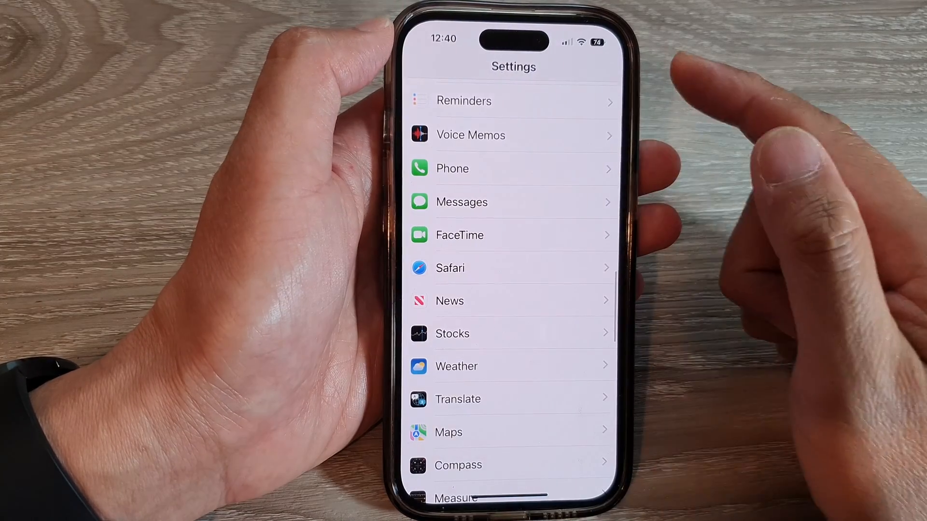